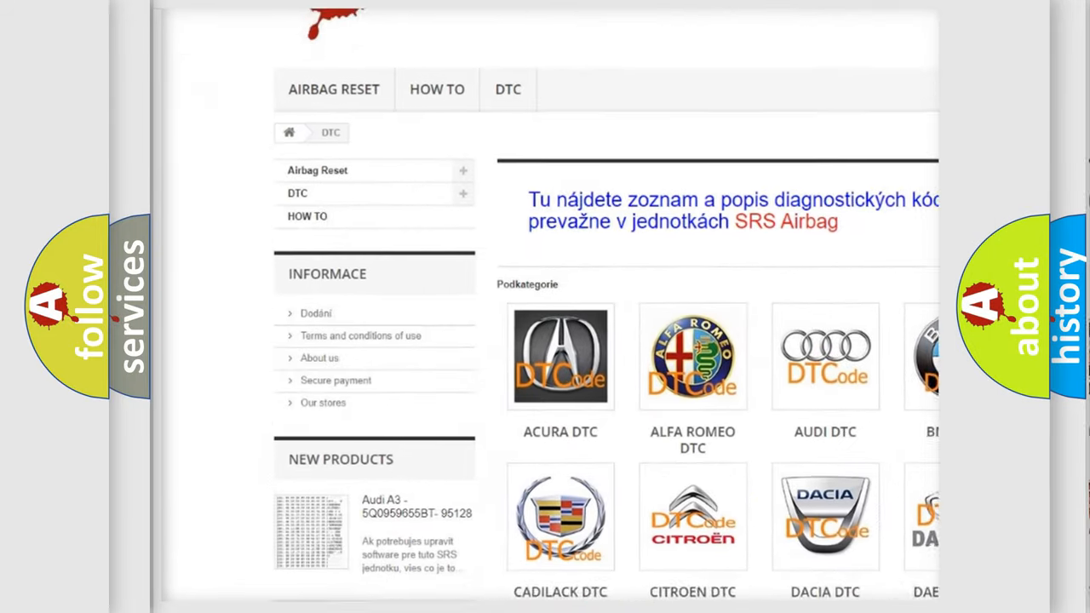
scroll(down, 3)
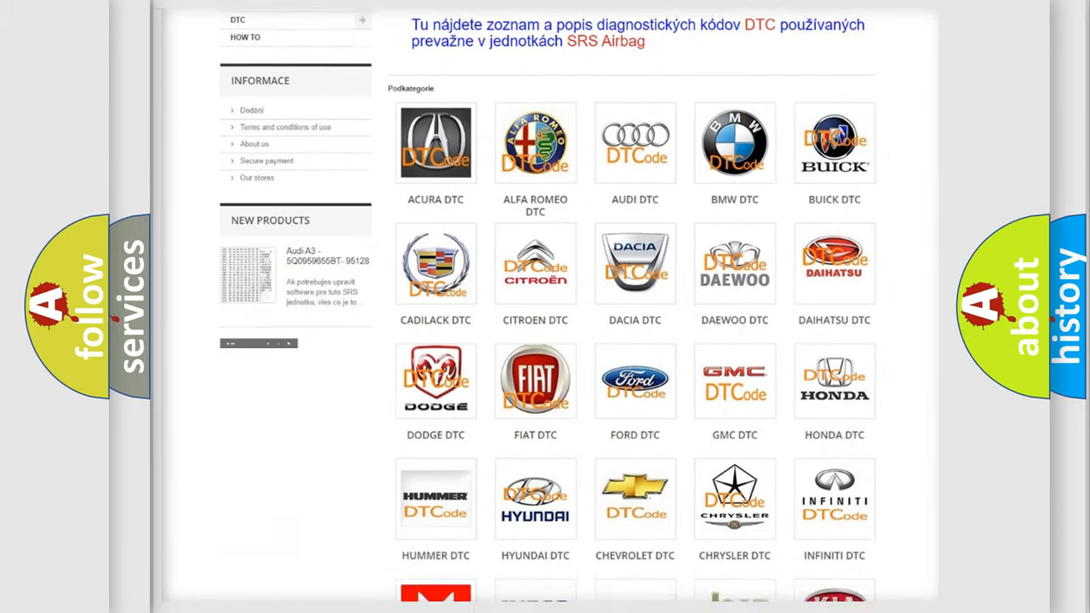
scroll(down, 3)
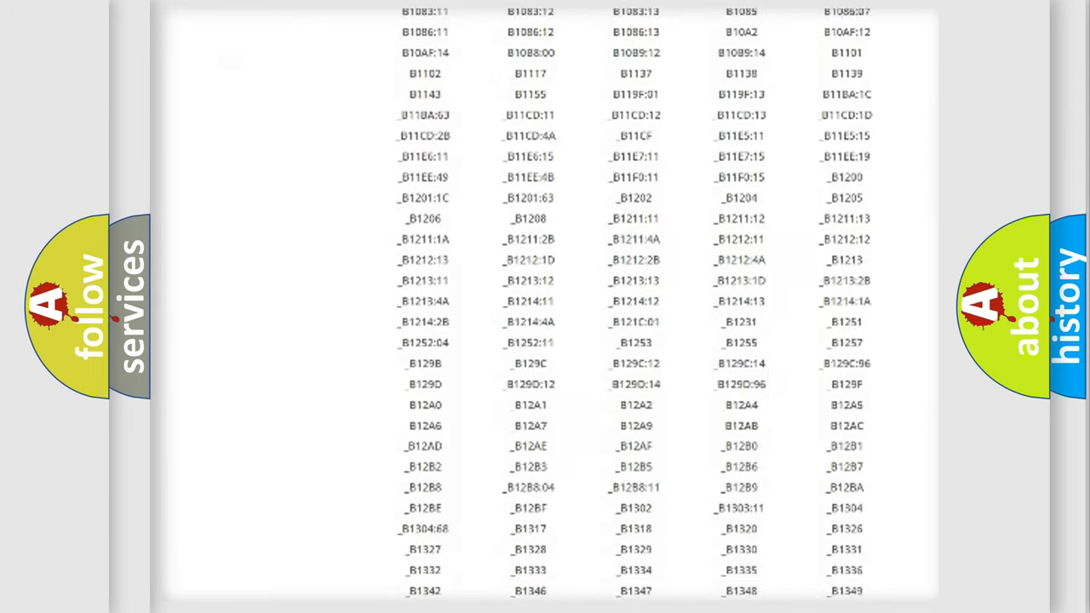
scroll(down, 3)
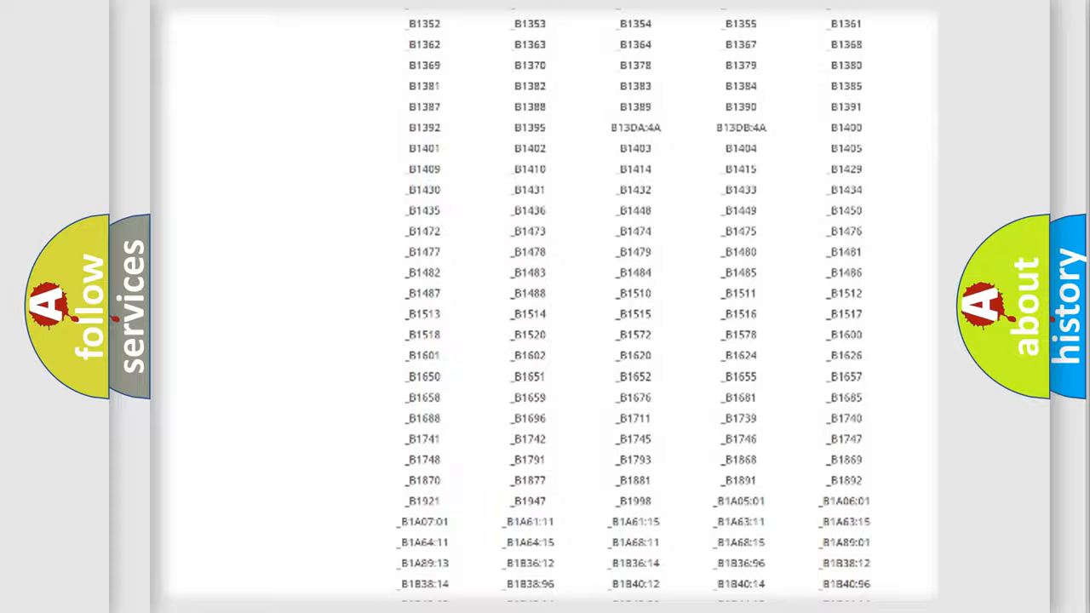